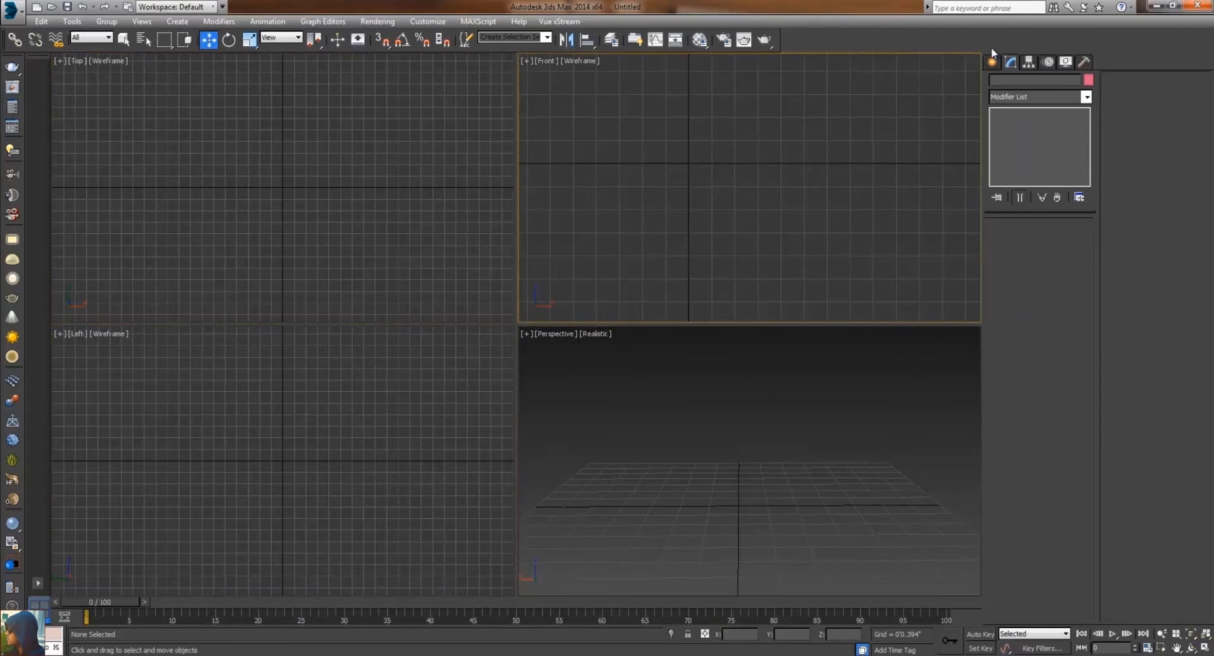
Create a Teapot primitive at the scene centre in the Top viewport
click(1009, 83)
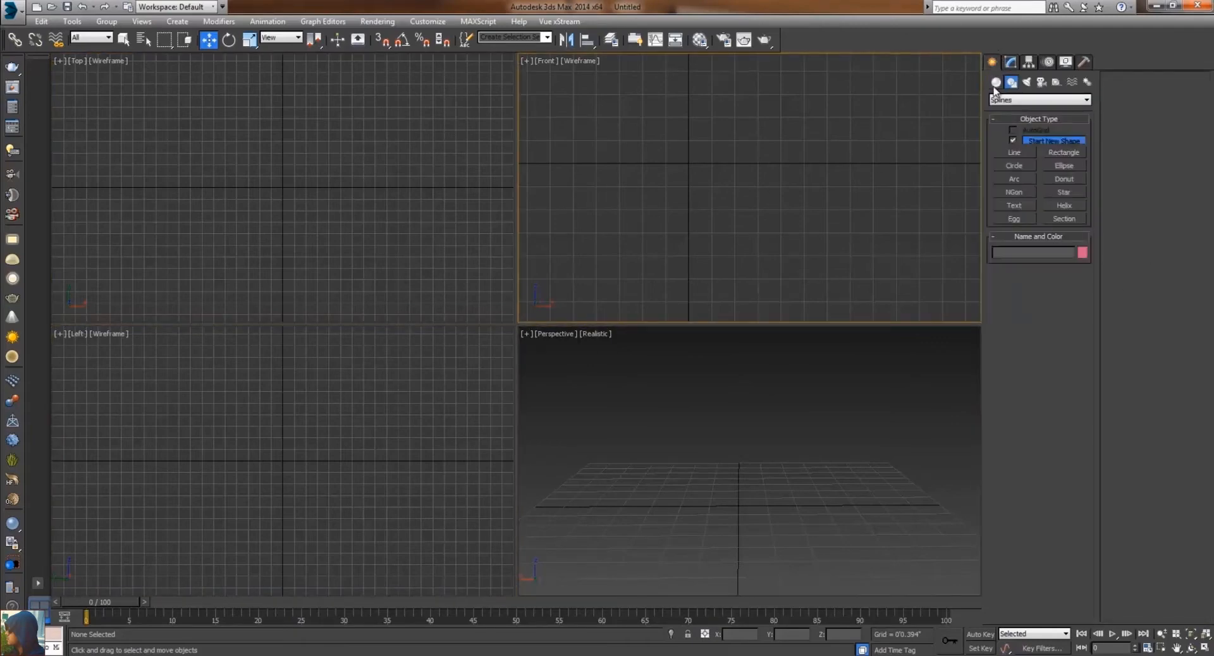
click(996, 83)
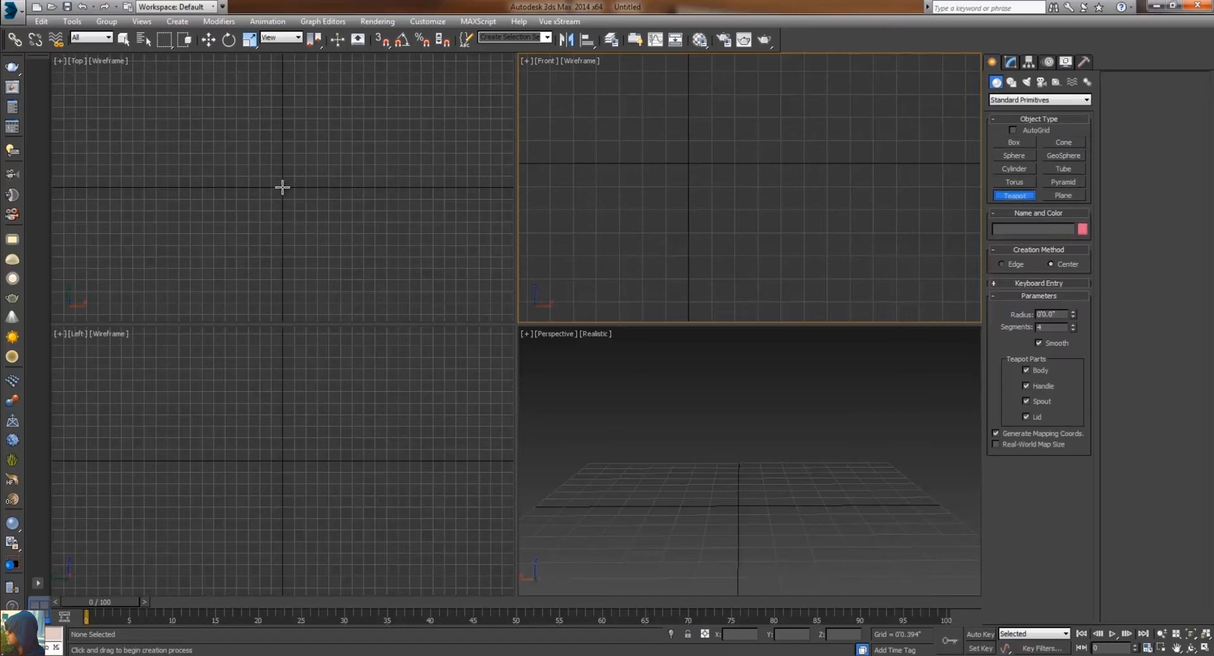
drag(283, 187, 325, 187)
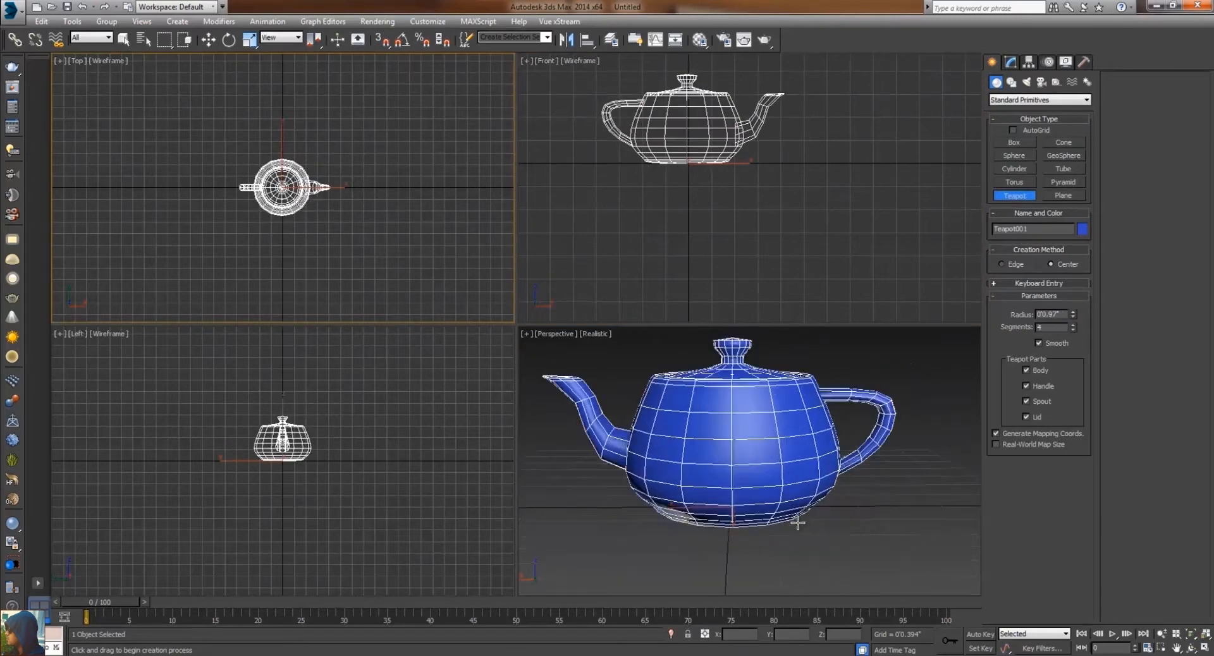
drag(798, 524, 581, 477)
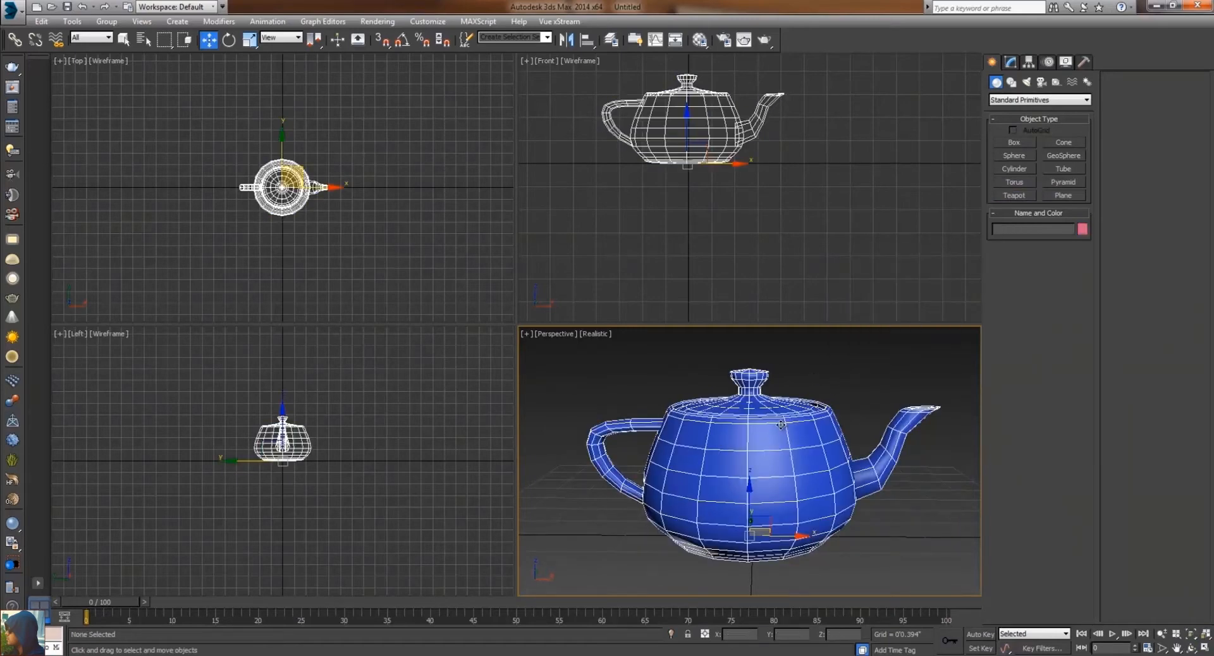
Raise the teapot's Segments in the Modify panel for a smoother mesh
click(780, 425)
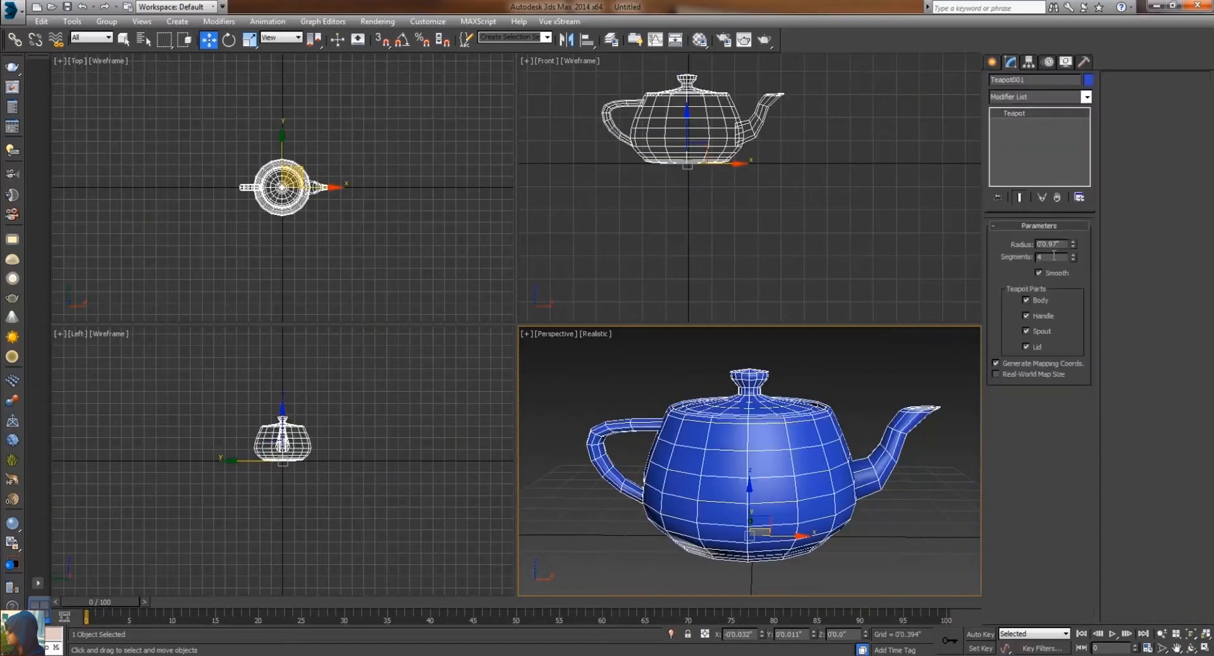
click(1073, 256)
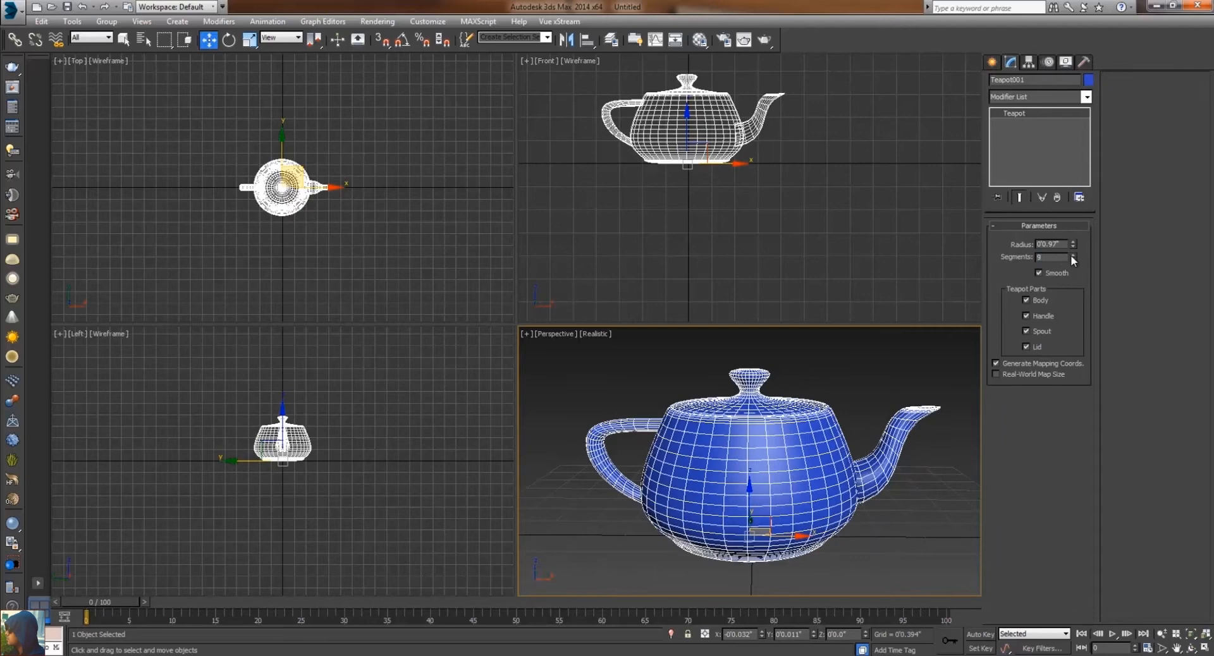
click(1073, 255)
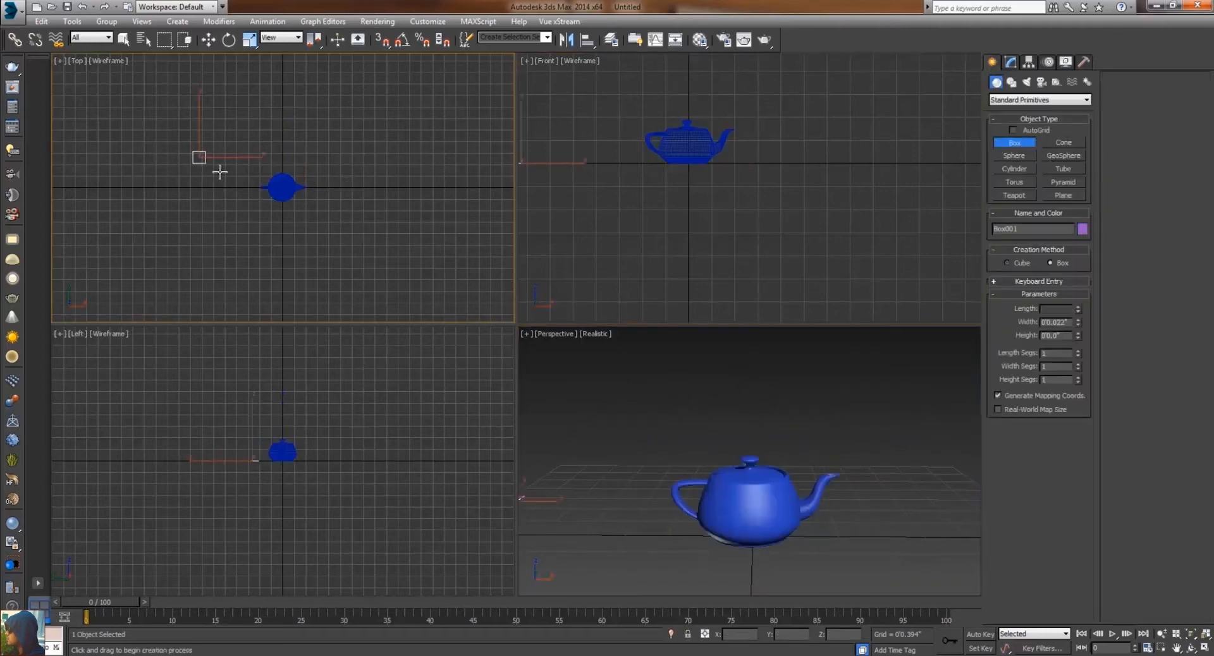
Draw a large box around the teapot, add a target camera and show the Camera001 view
drag(199, 157, 391, 221)
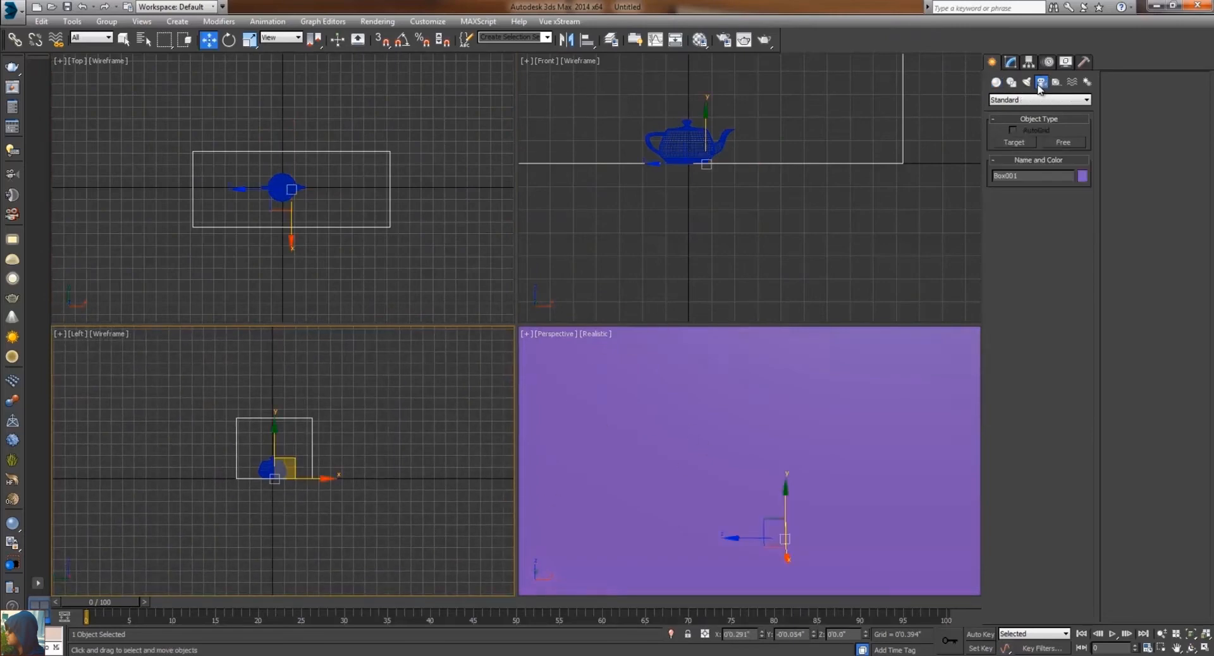
click(1013, 142)
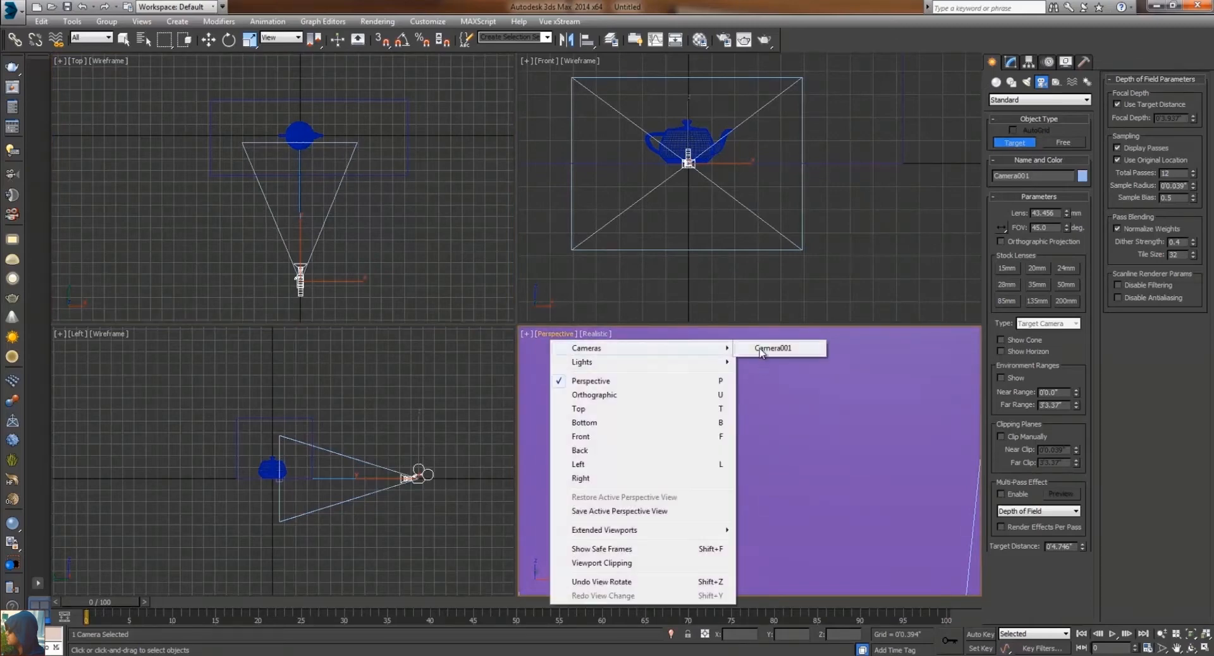
click(773, 348)
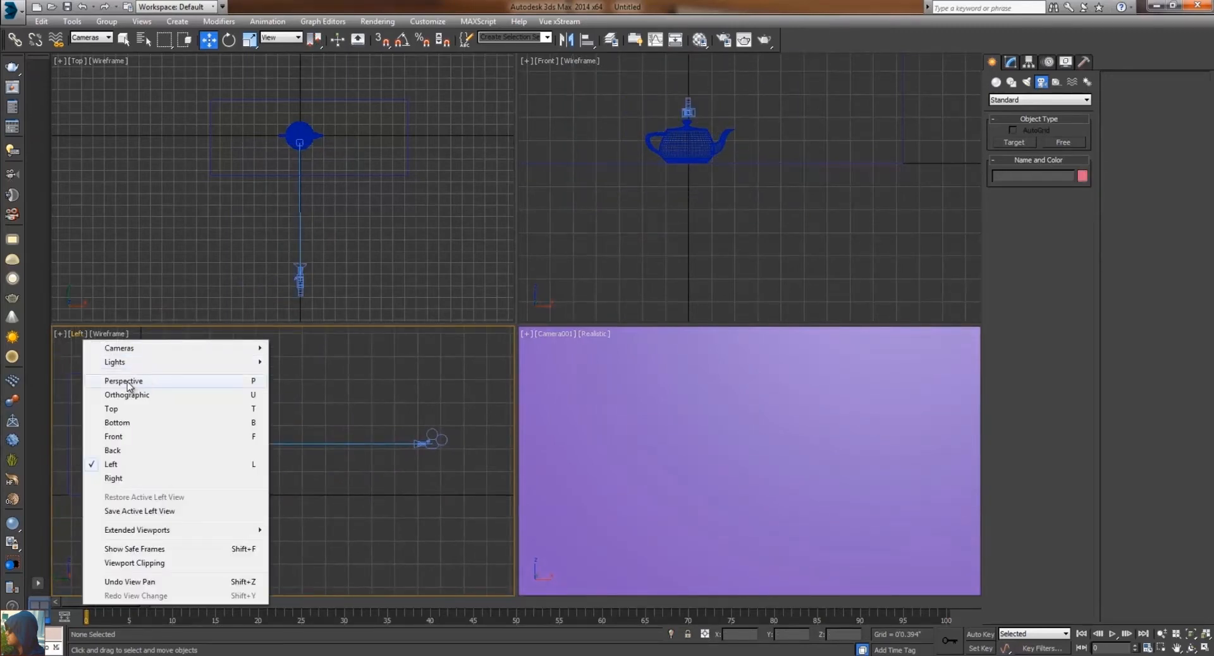
Make the left viewport a shaded Perspective view and start face editing on the box
click(123, 381)
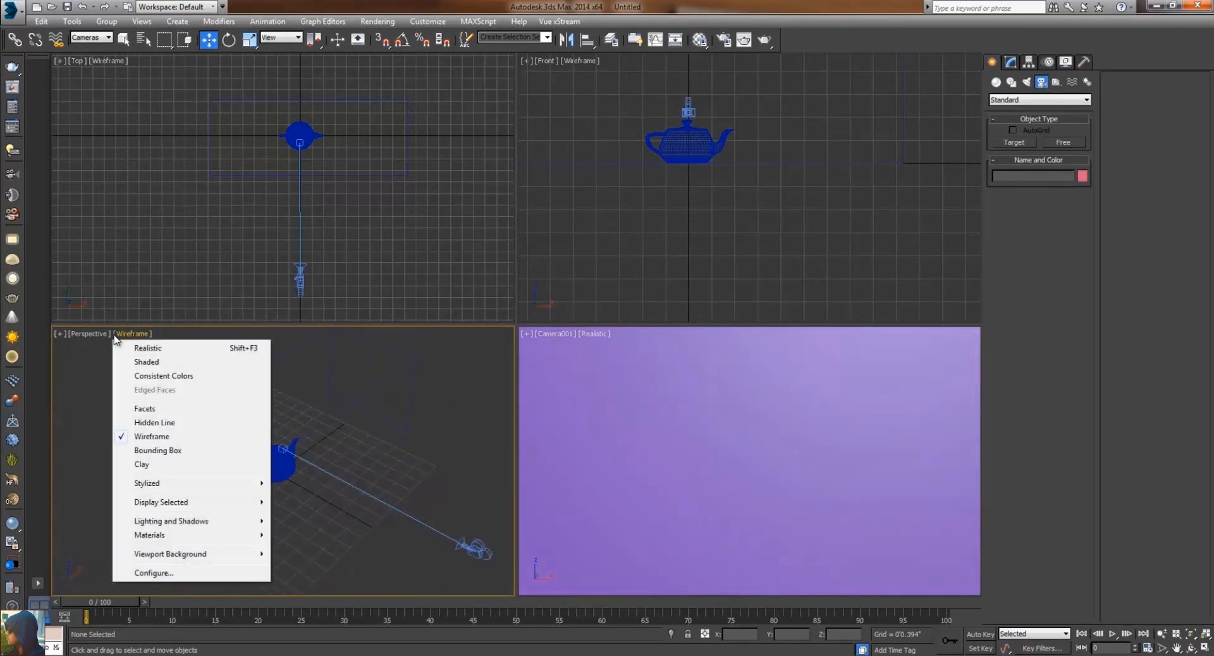
click(146, 362)
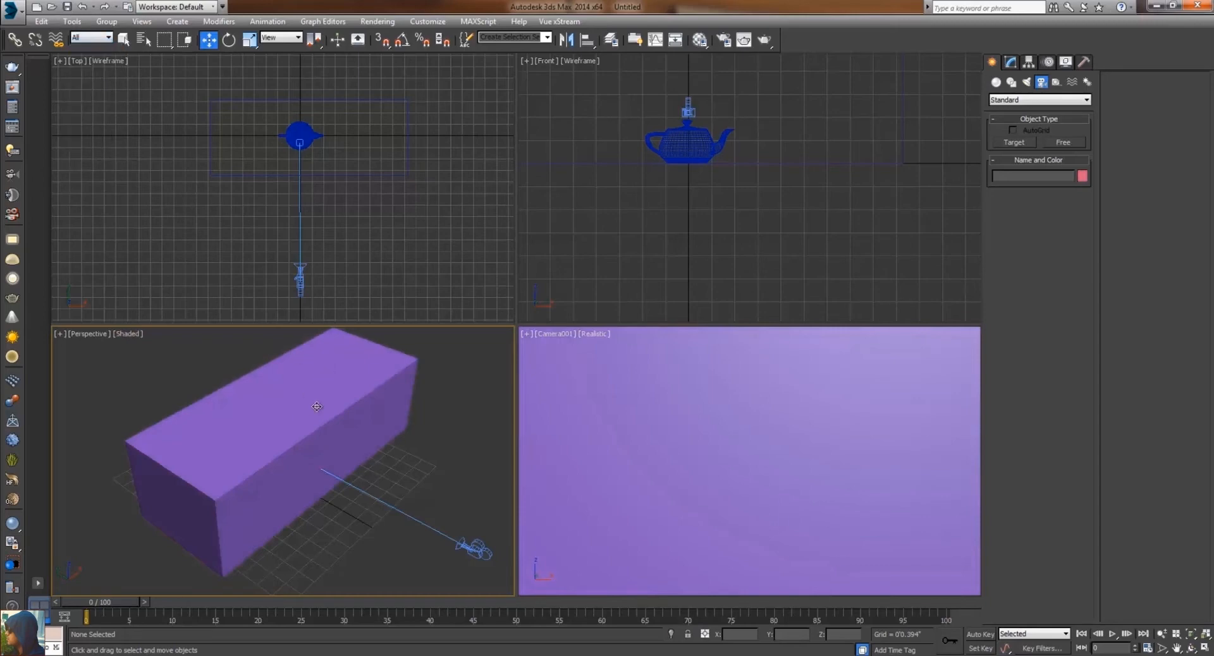
click(316, 407)
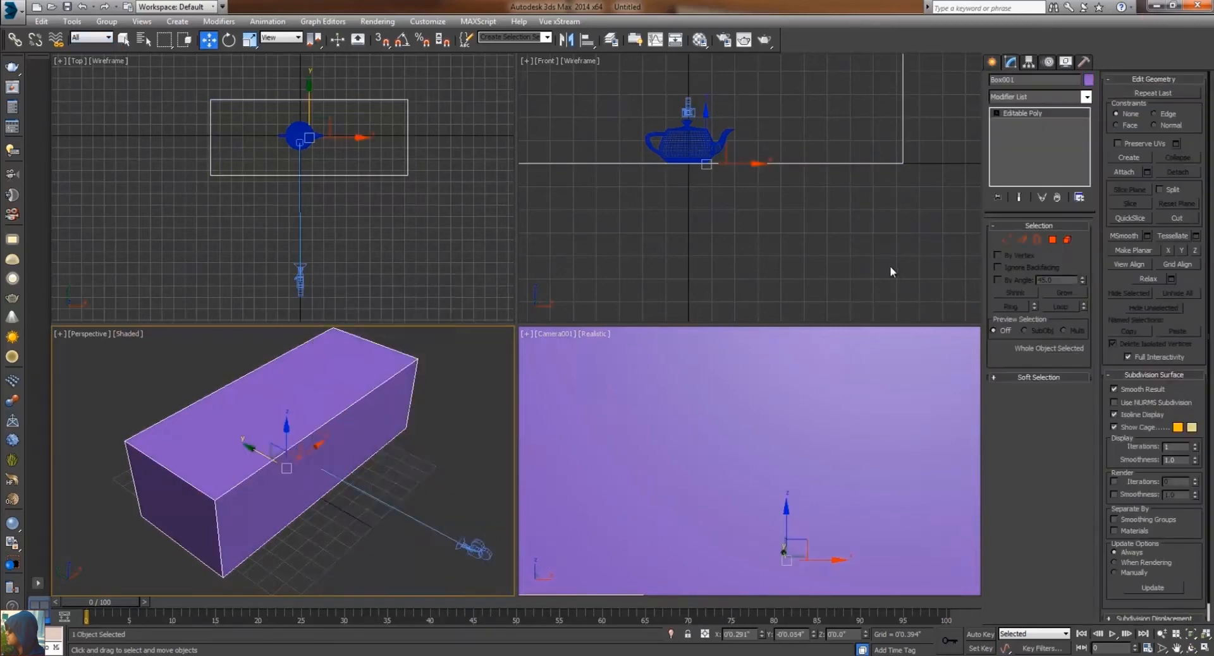
click(1053, 239)
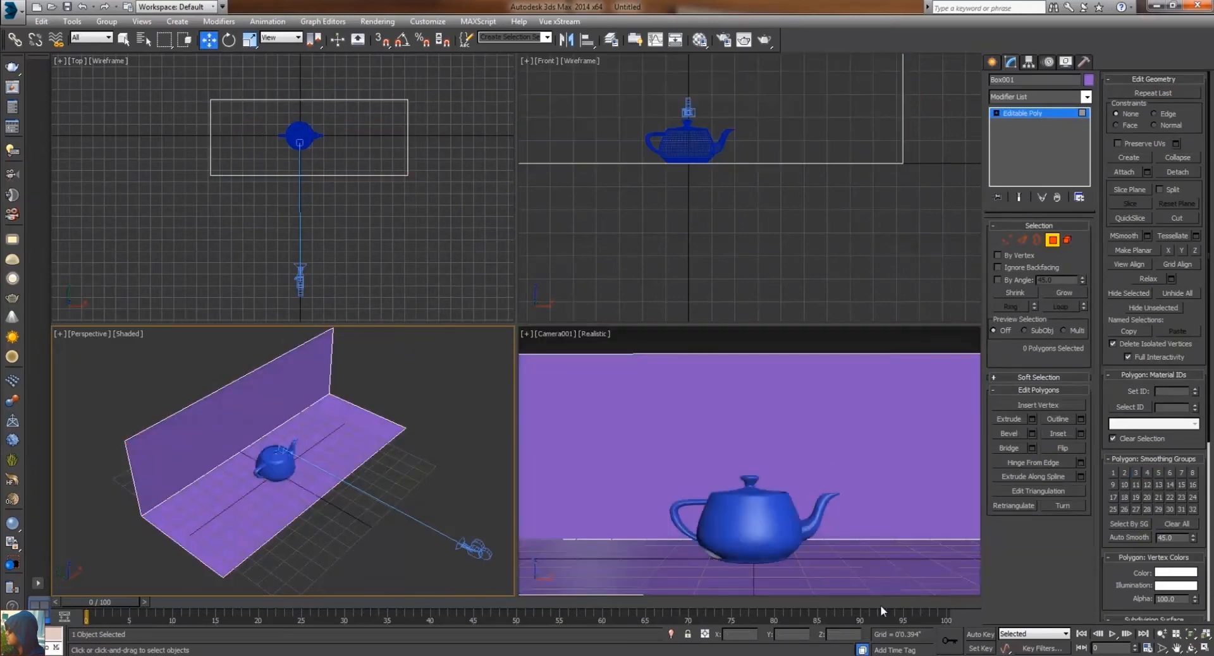
mouse_move(263, 371)
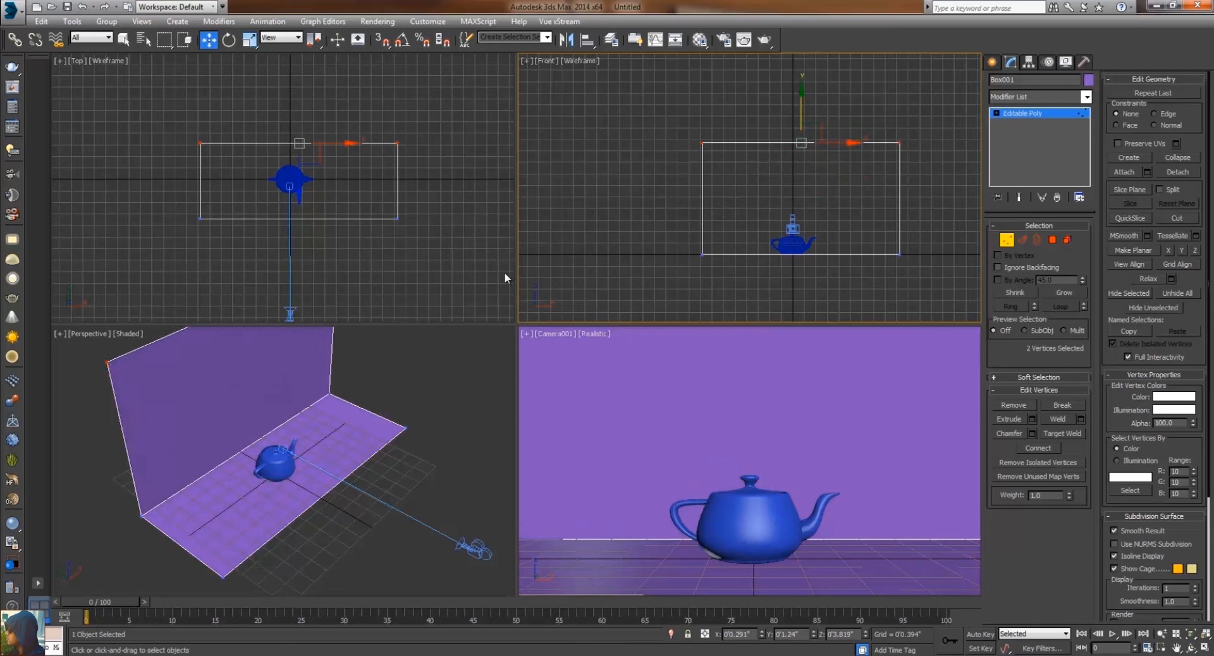
mouse_move(628, 364)
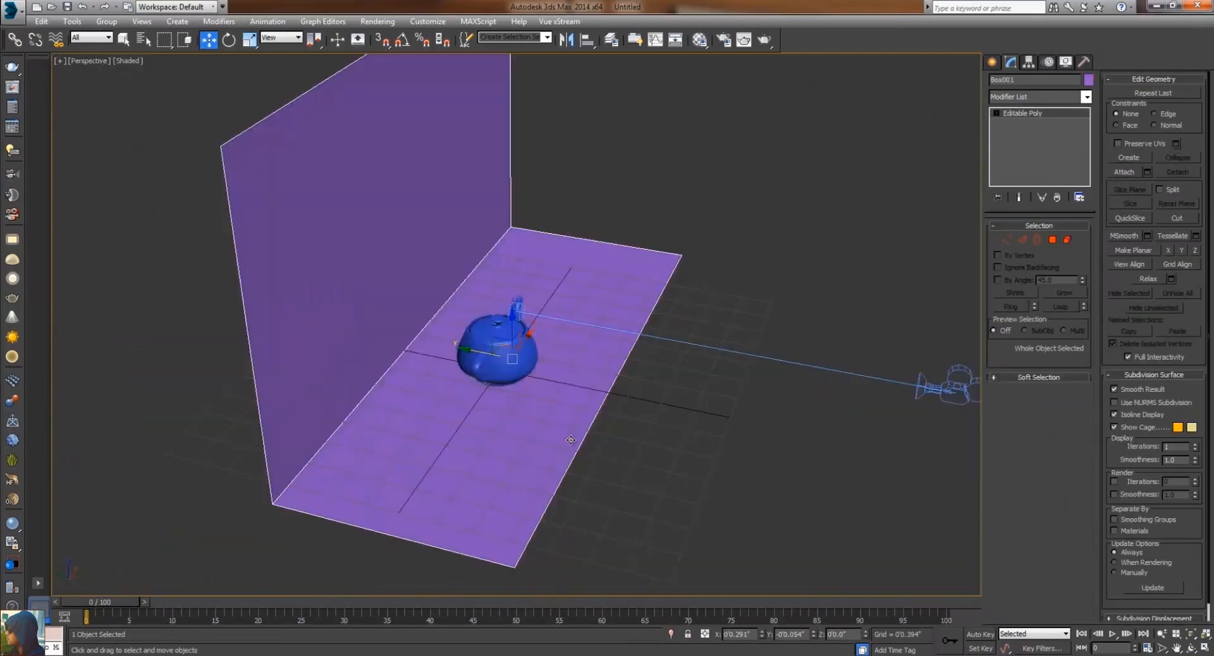
Chamfer the backdrop's floor-to-wall corner edge with several segments into a smooth curve
click(1005, 240)
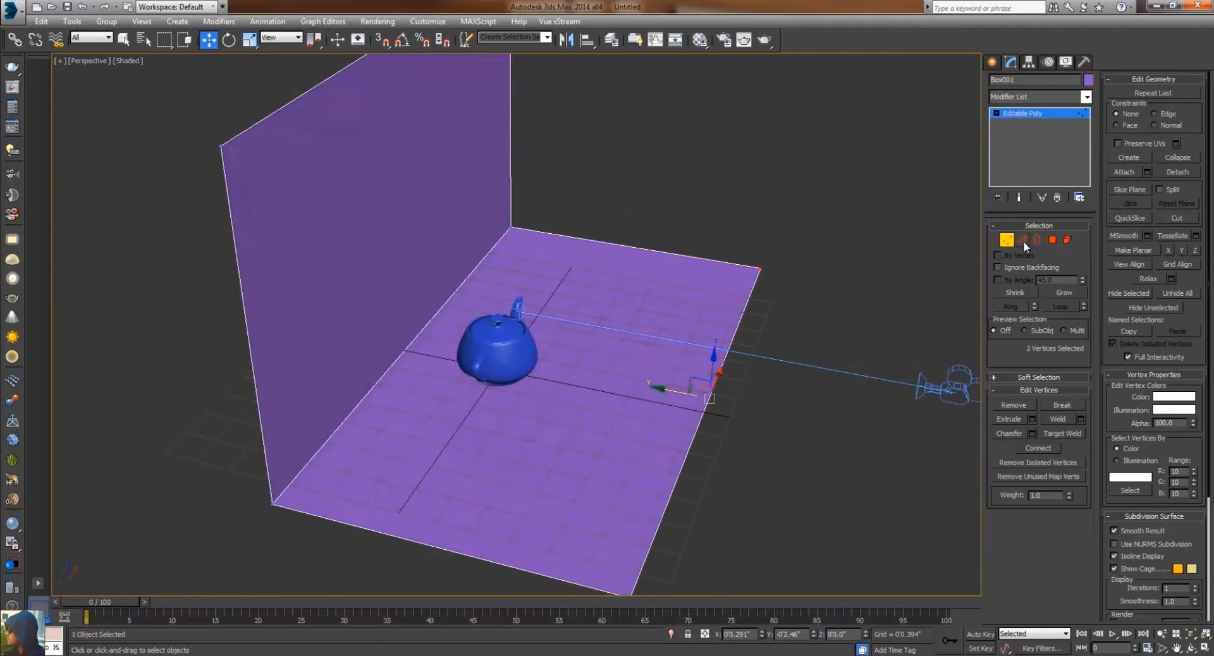
click(1023, 240)
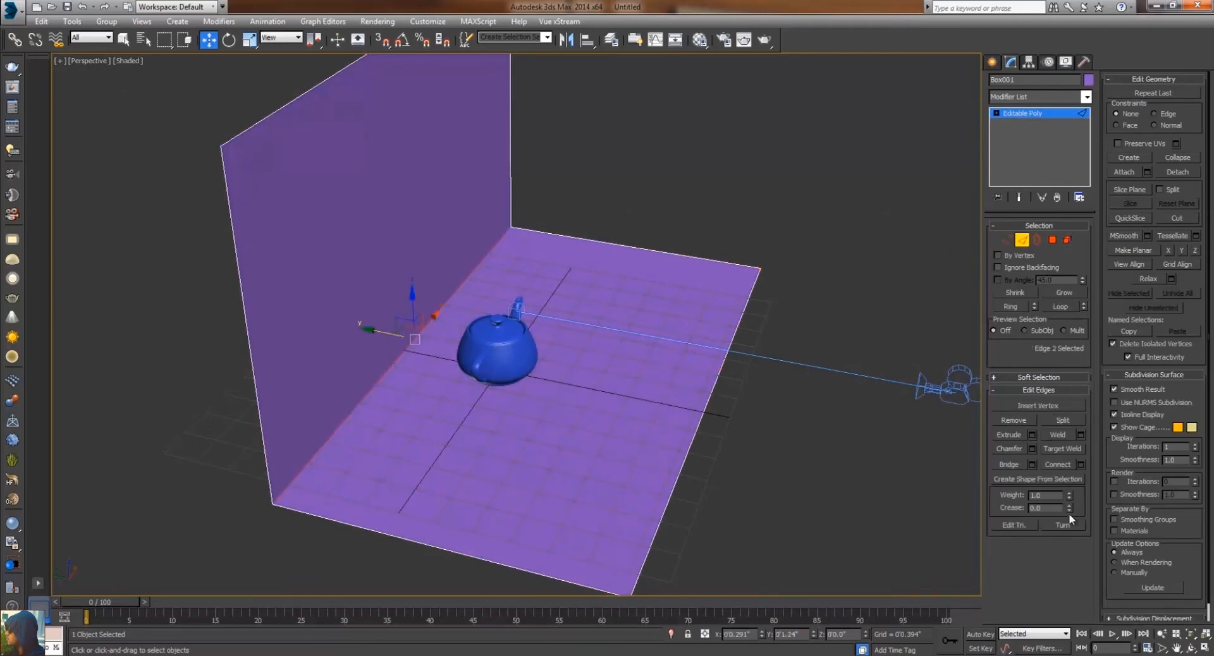
mouse_move(1030, 457)
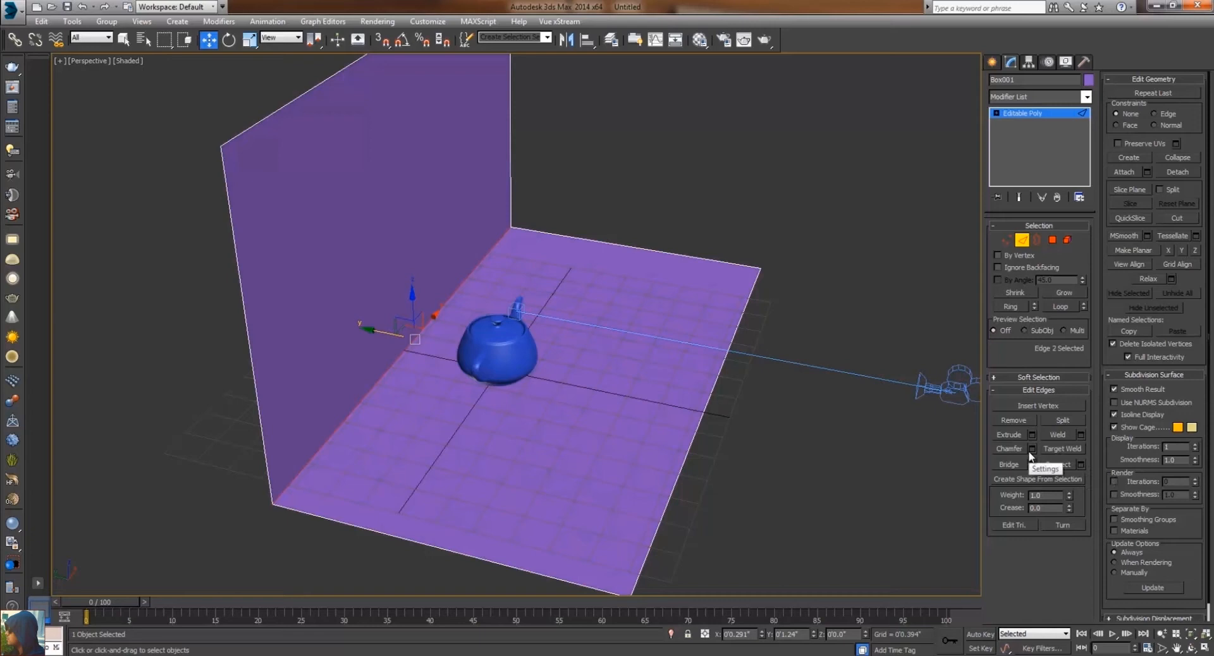
click(1031, 448)
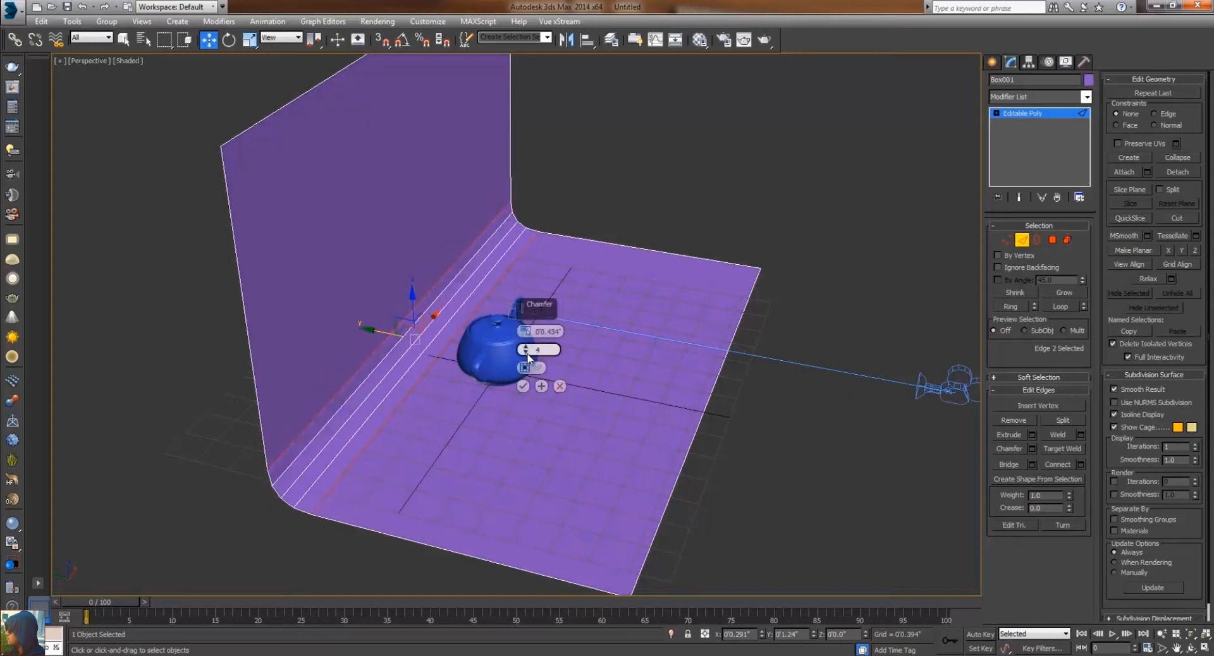
click(523, 386)
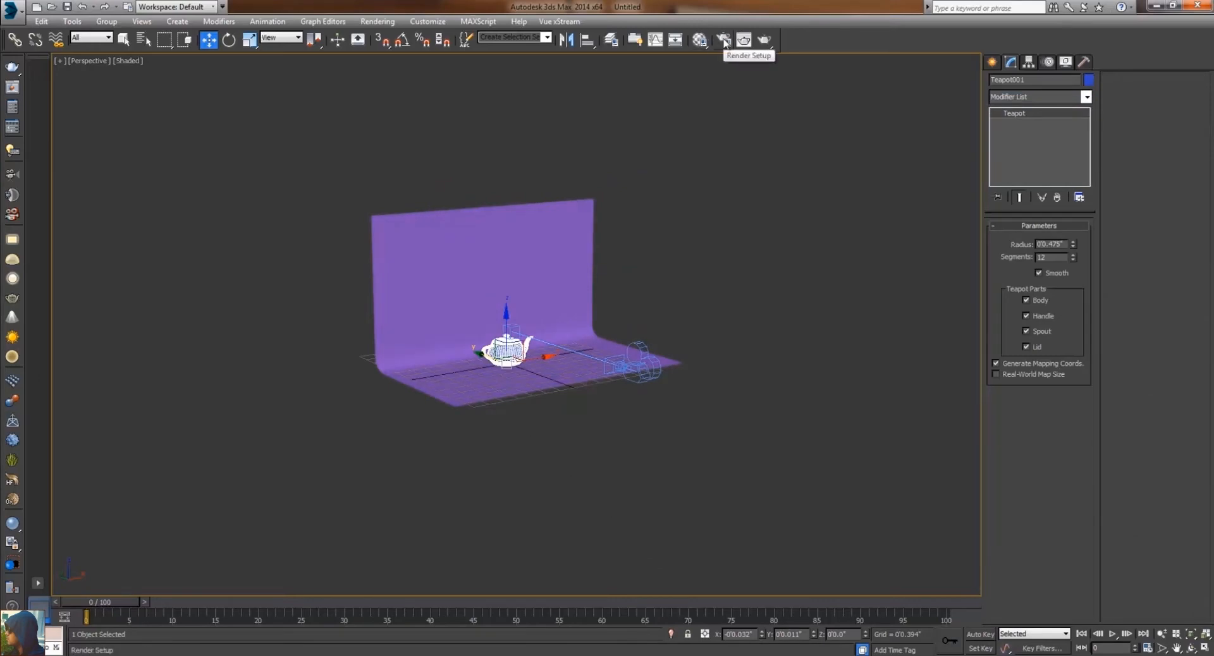
Assign V-Ray Adv 3.60.03 as renderer with Bucket image sampler and Reinhard colour mapping
click(722, 39)
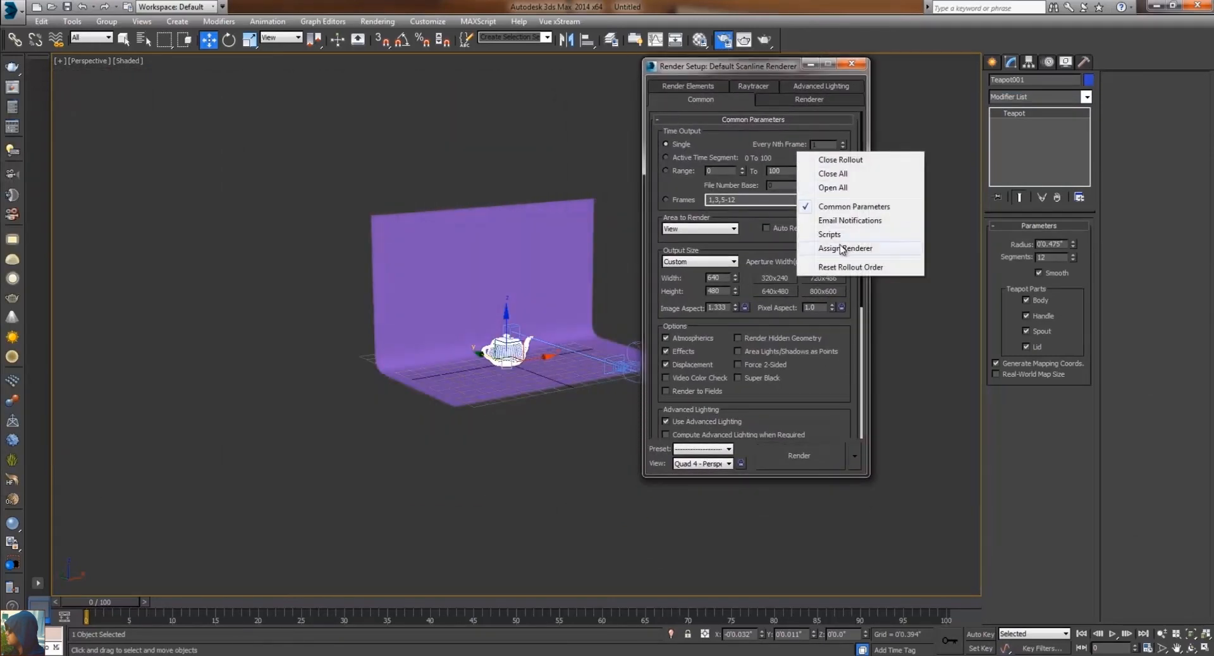
click(844, 247)
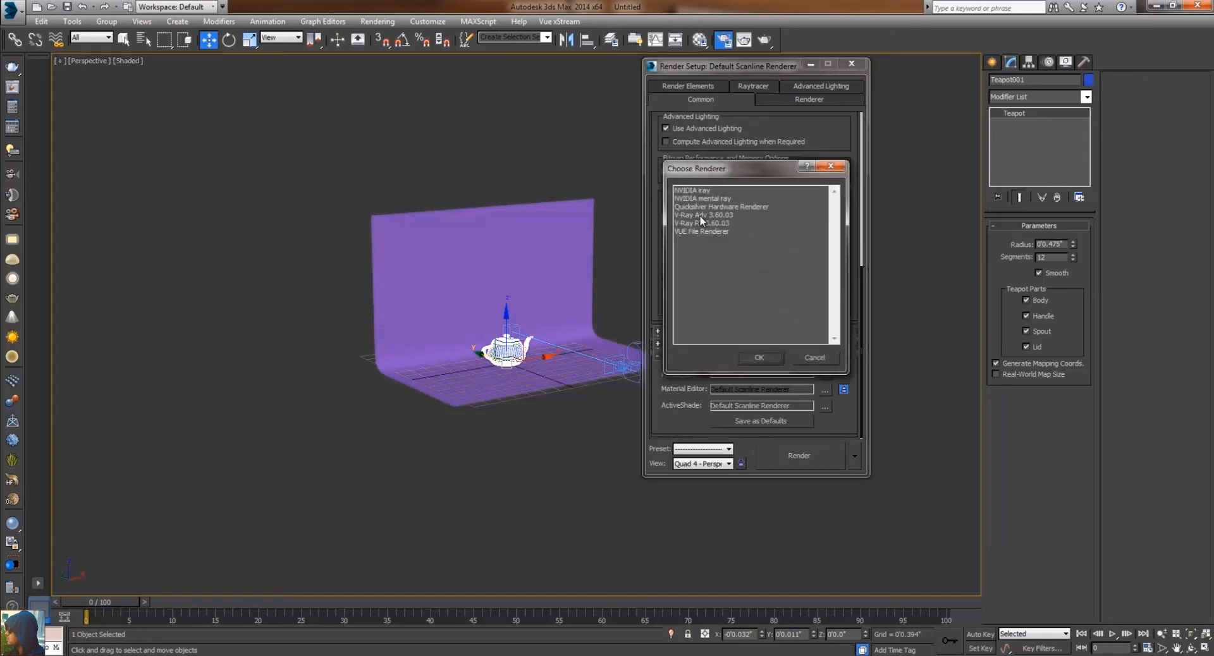
click(759, 358)
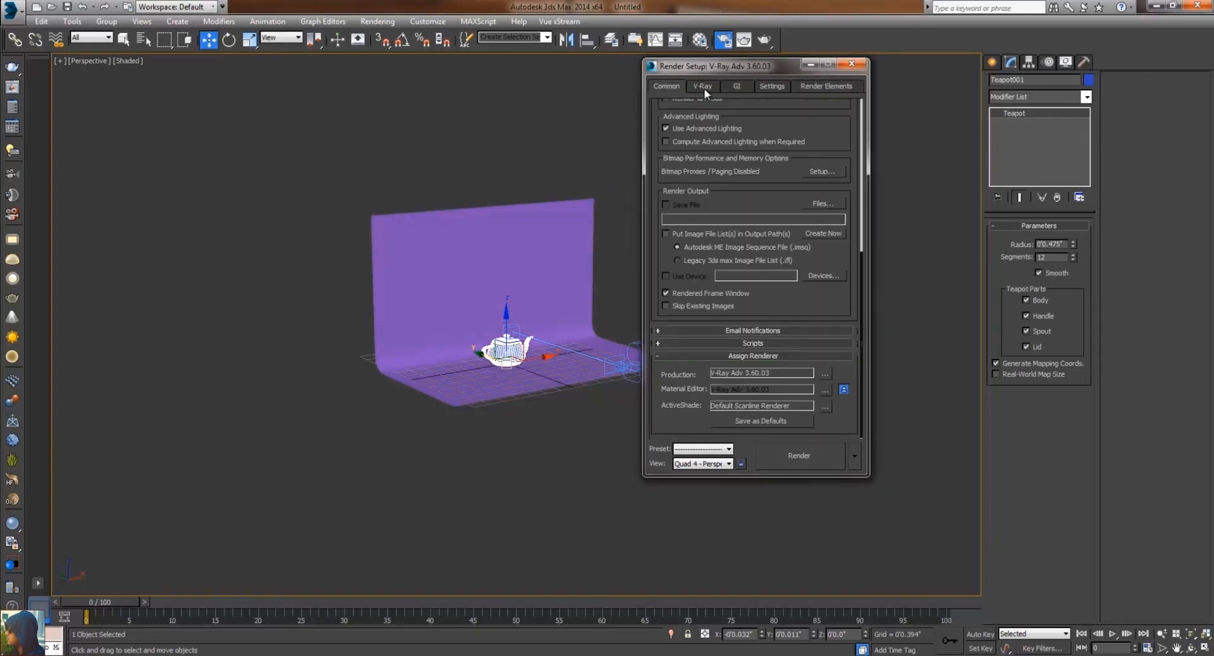
click(701, 86)
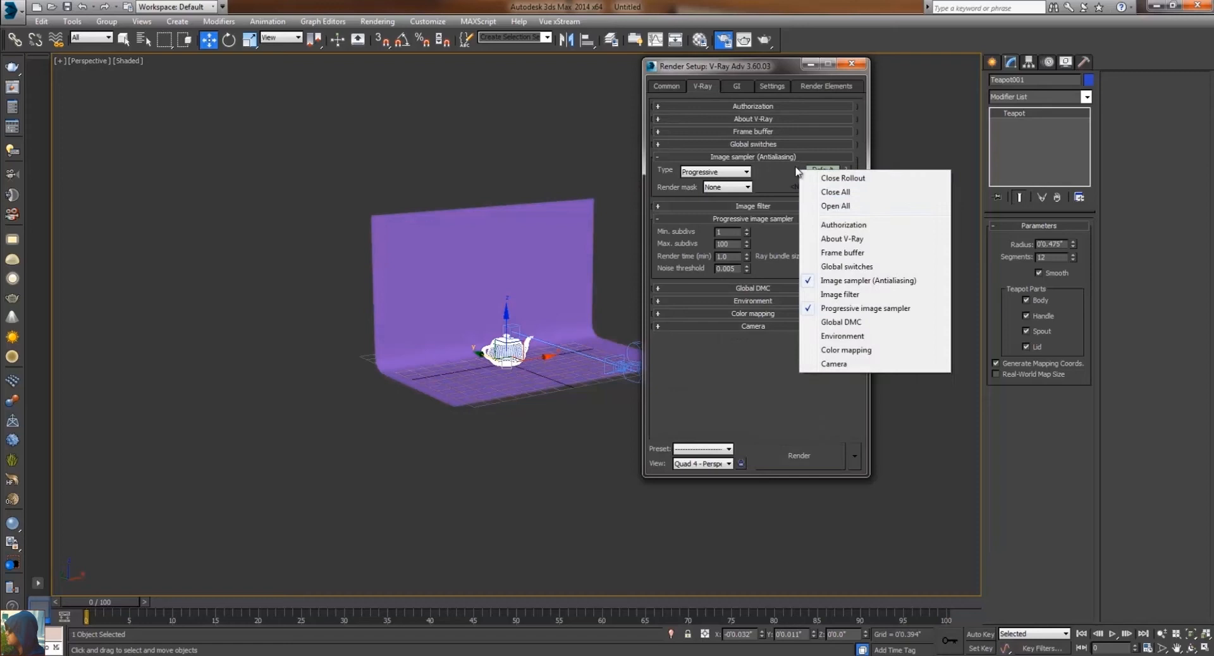
click(835, 192)
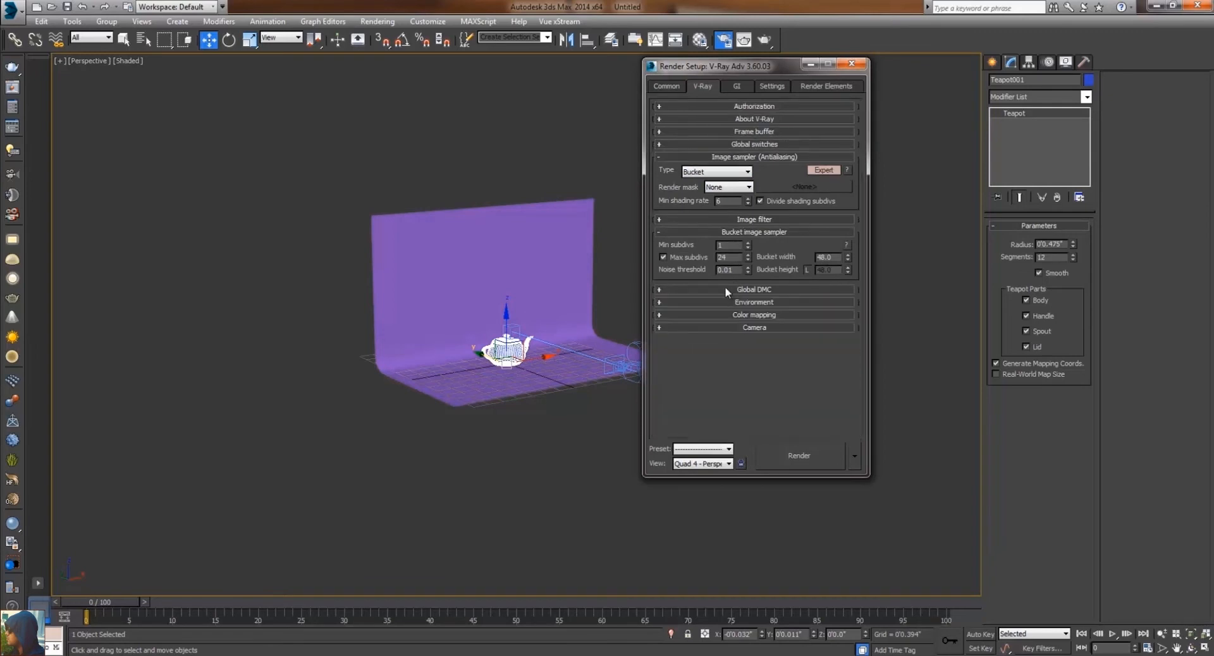
click(753, 315)
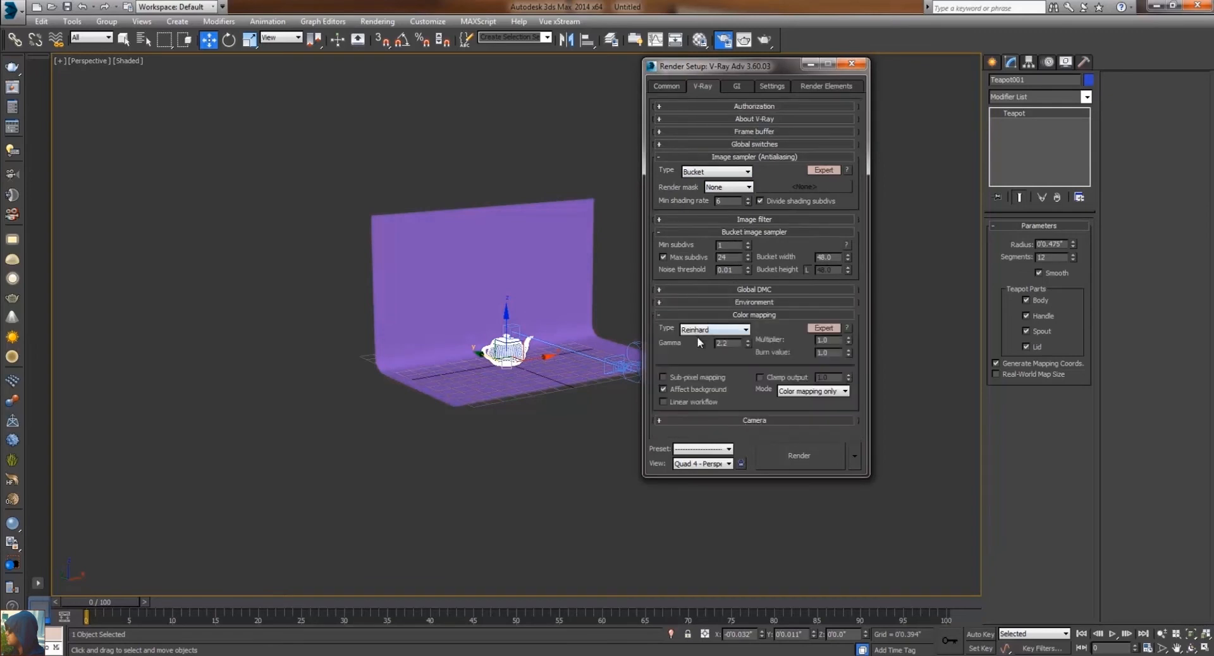
Enable GI with Irradiance map and Light cache on a low irradiance preset
click(736, 86)
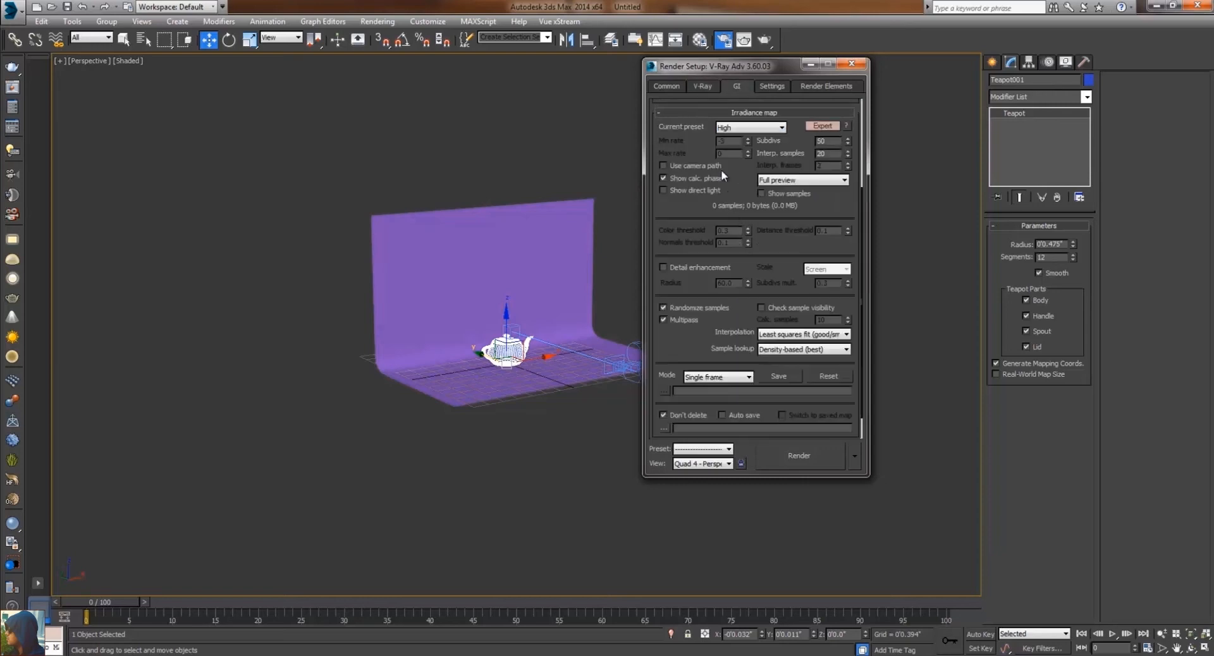
click(780, 128)
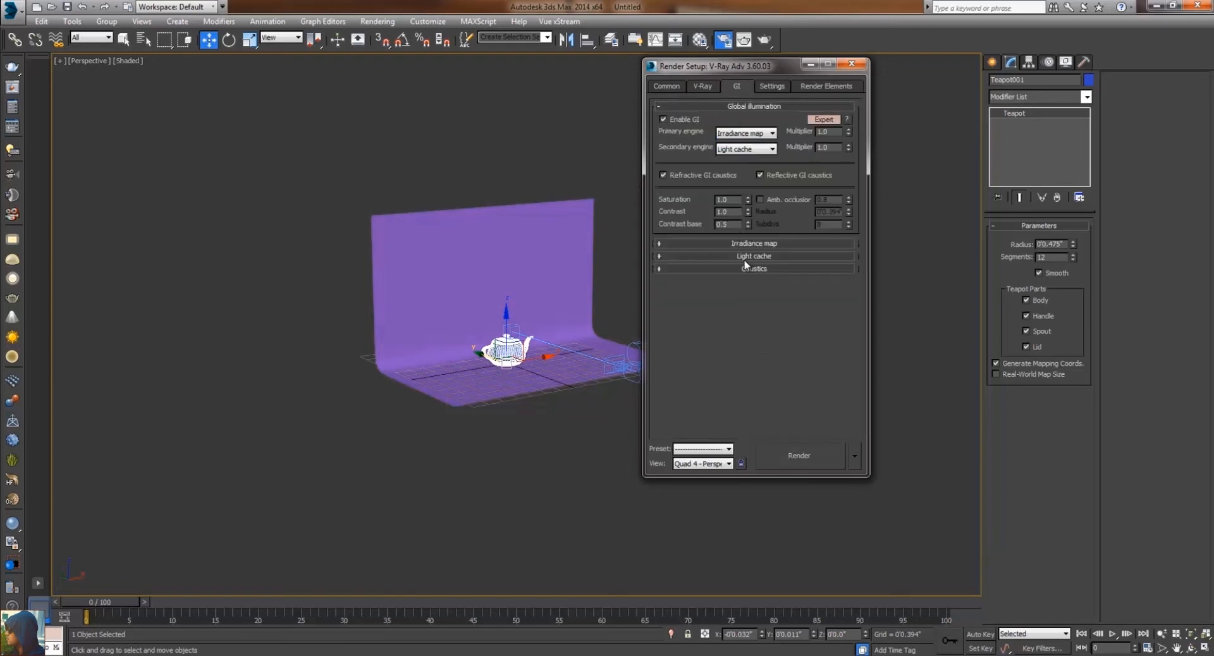
click(753, 256)
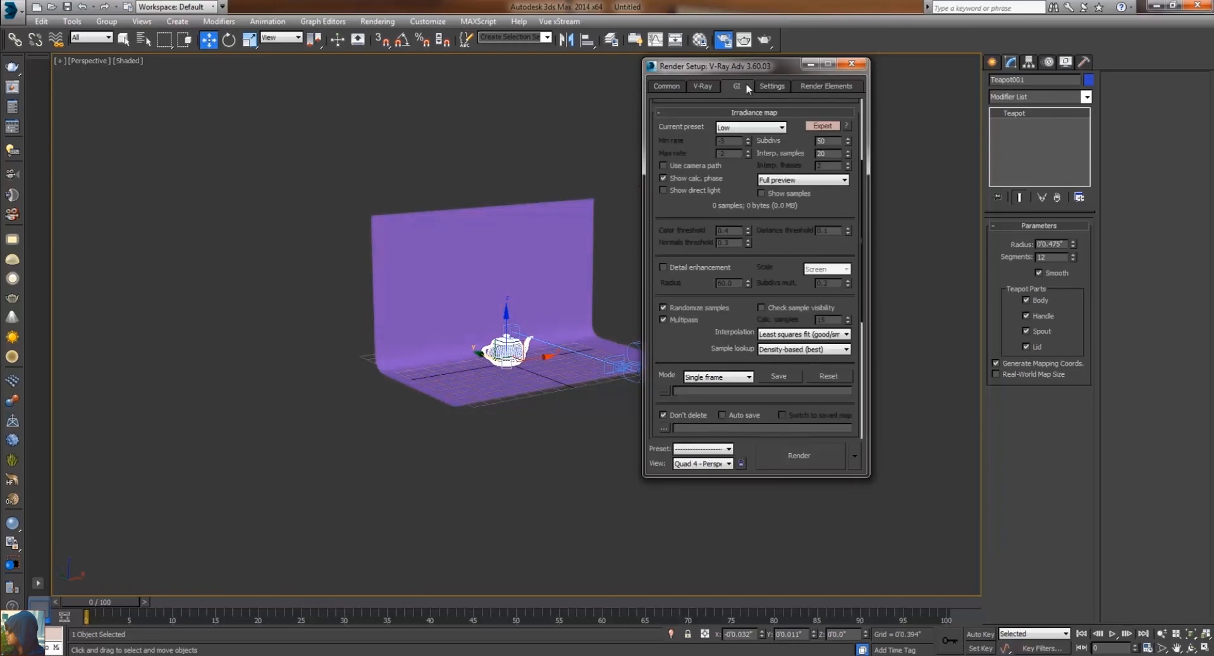
click(771, 86)
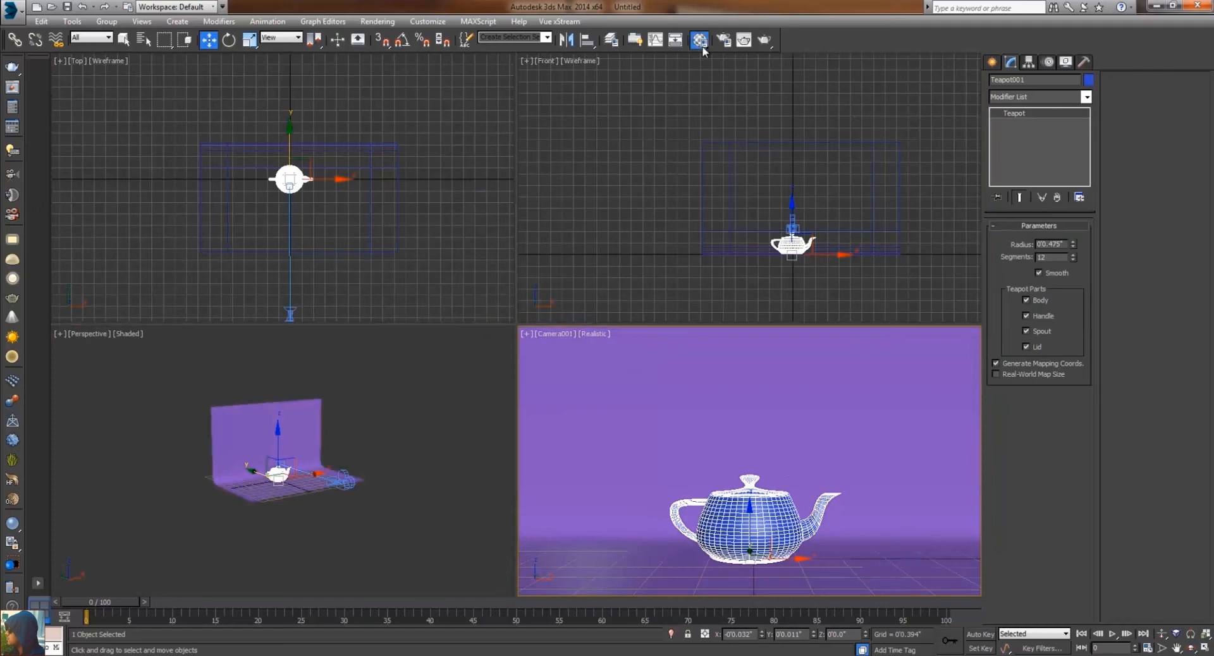
Give the teapot a red VRayMtl and the curved backdrop a gray VRayMtl
click(699, 40)
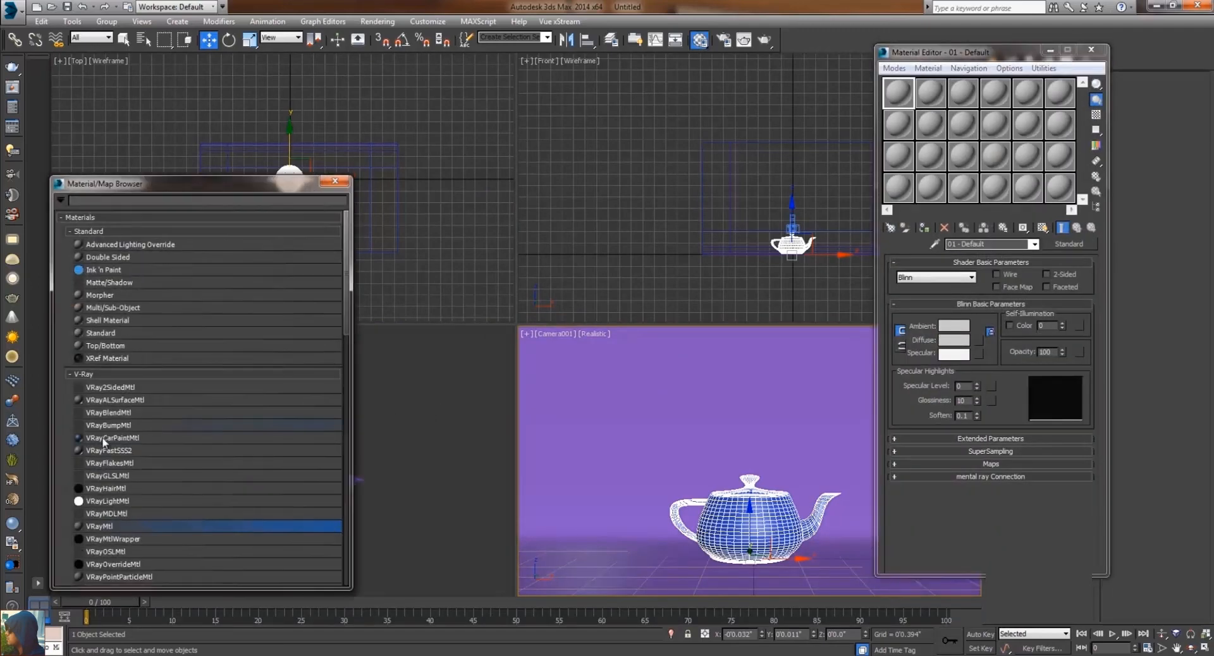
double_click(99, 525)
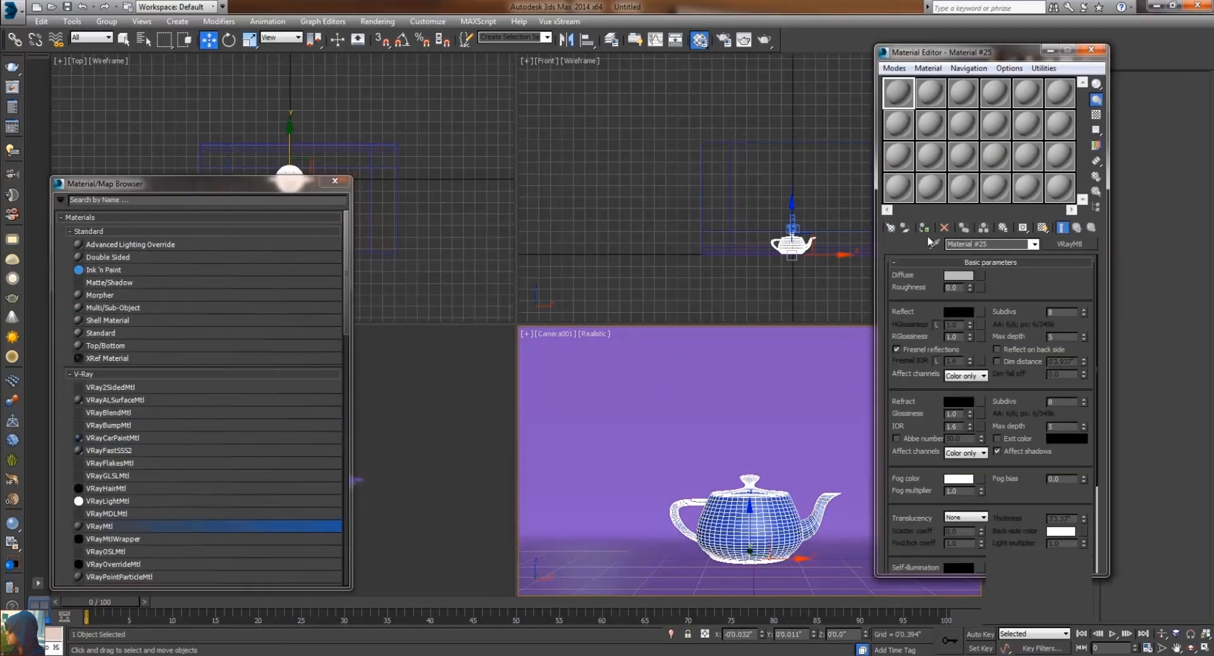
click(958, 275)
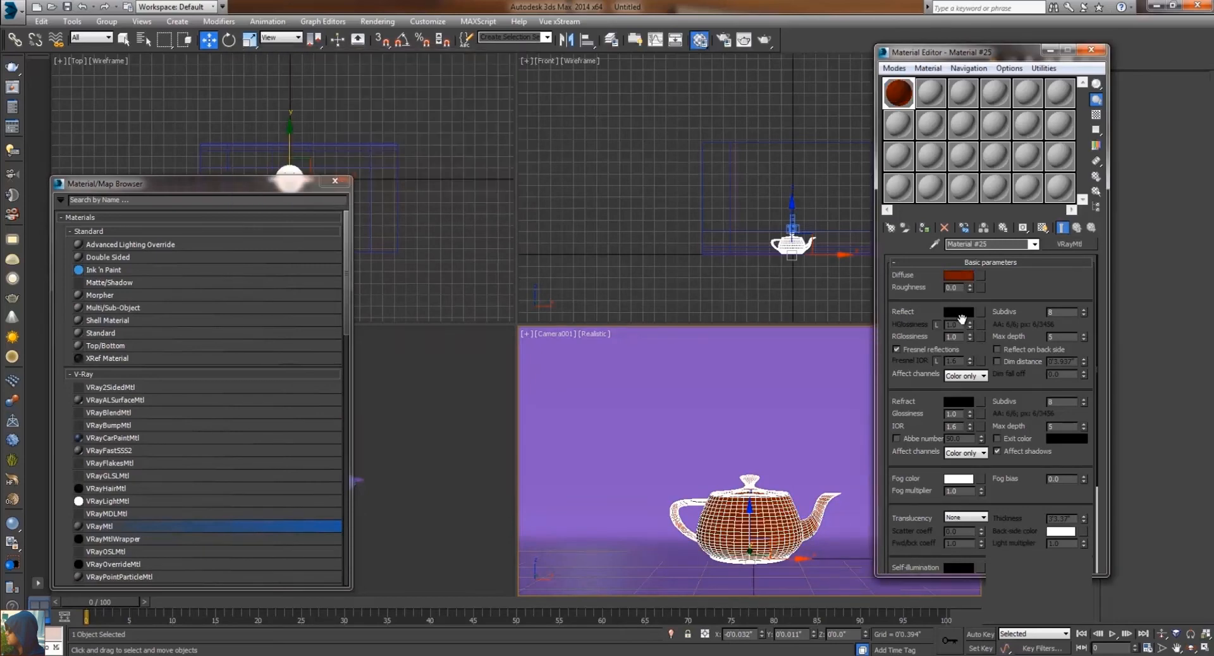
click(959, 311)
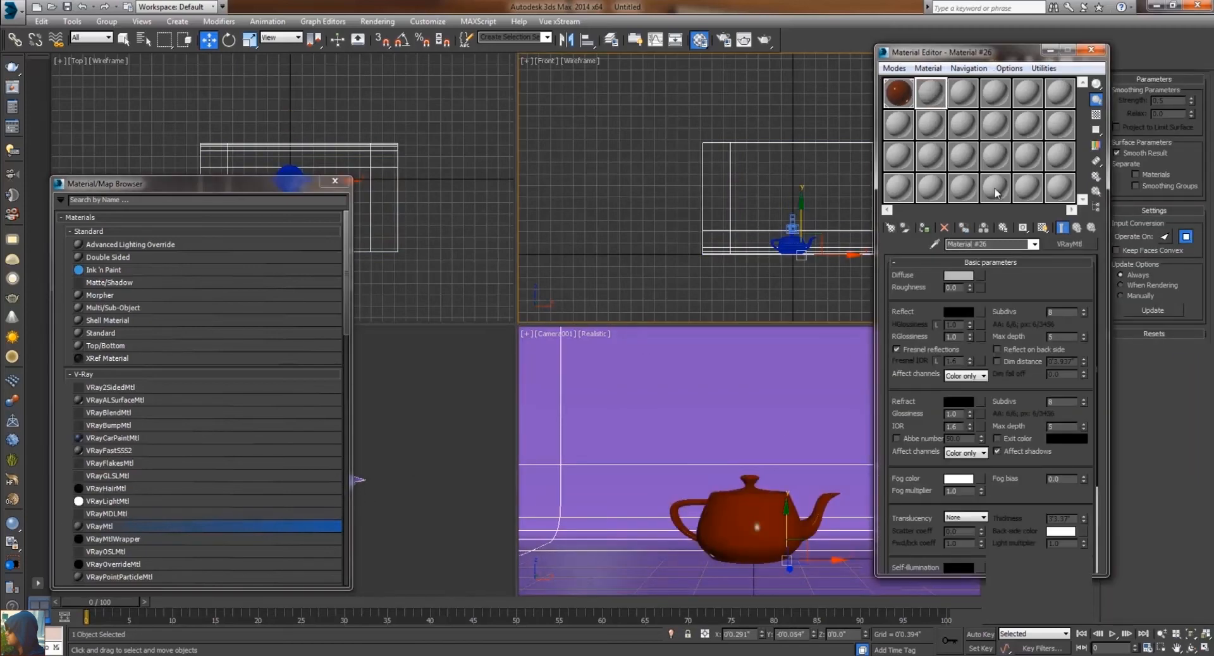
click(958, 275)
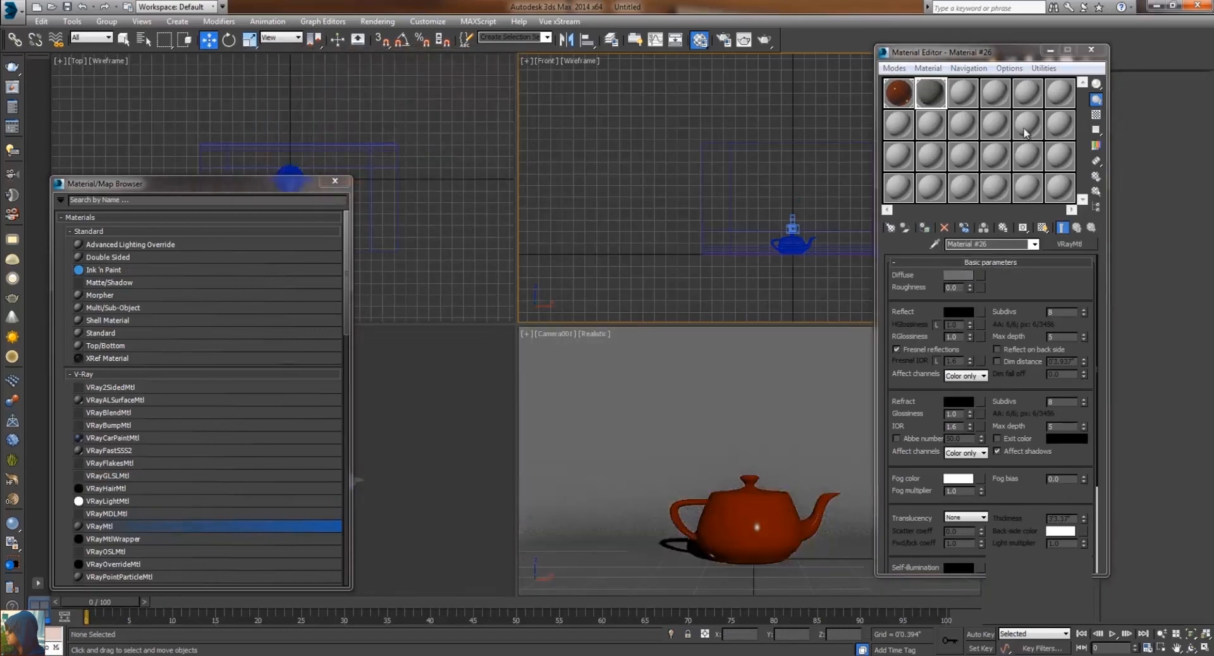
click(1091, 50)
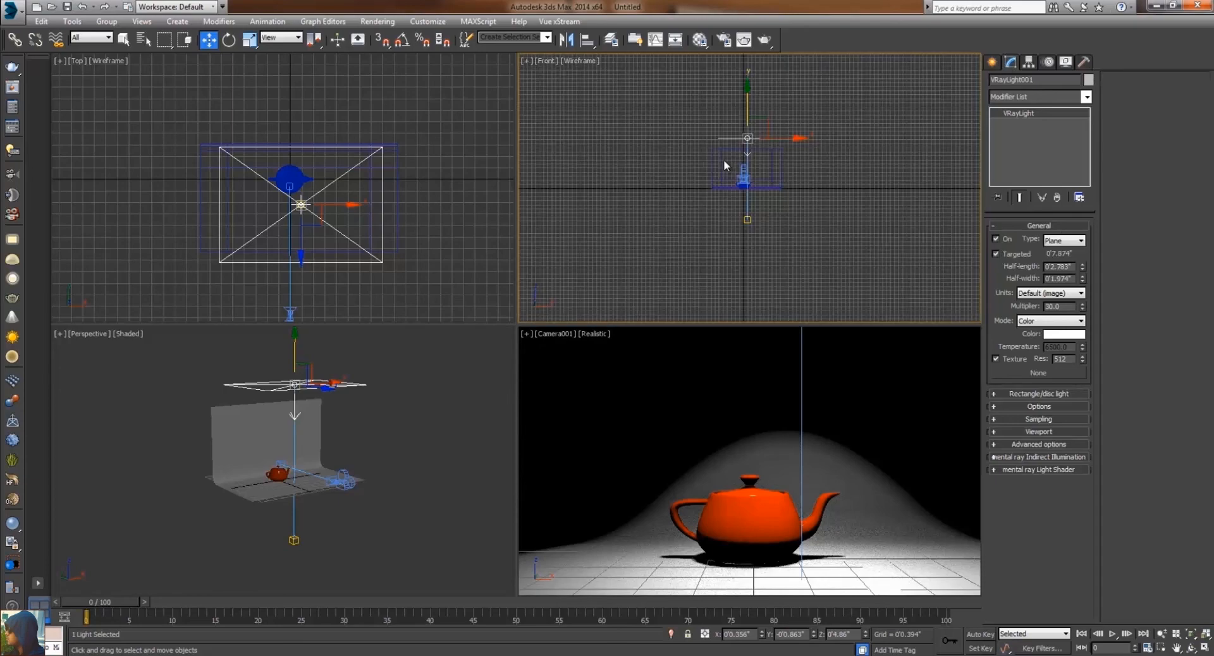
Select the V-Ray plane light's target above the teapot
click(746, 147)
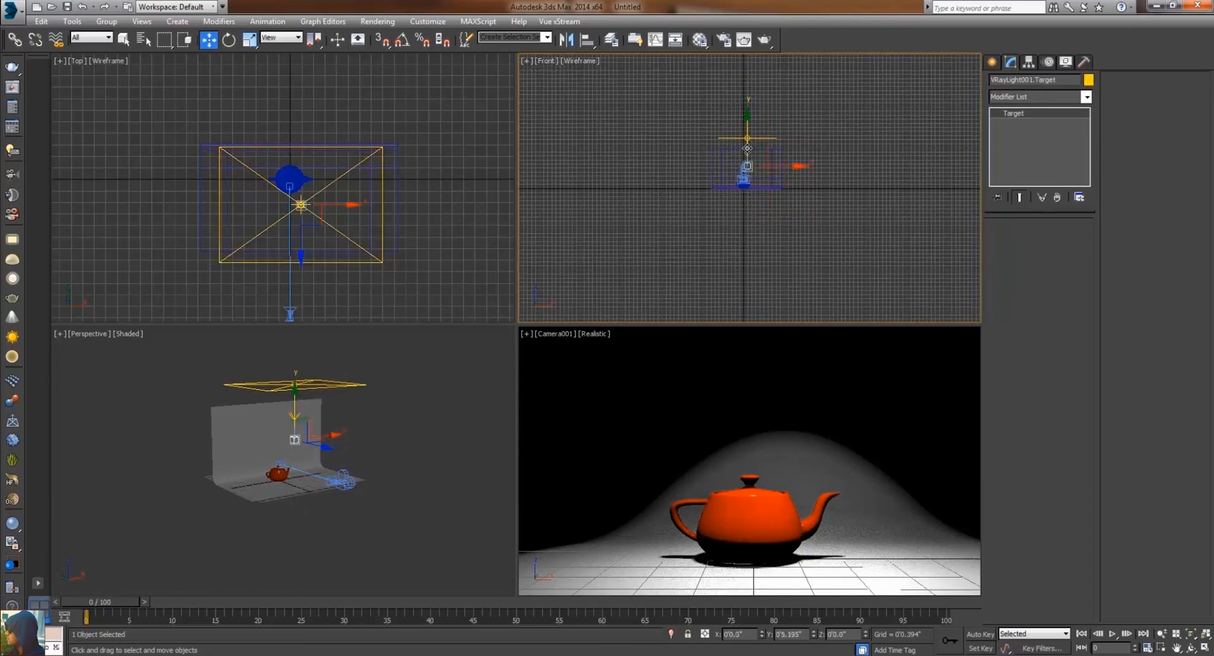